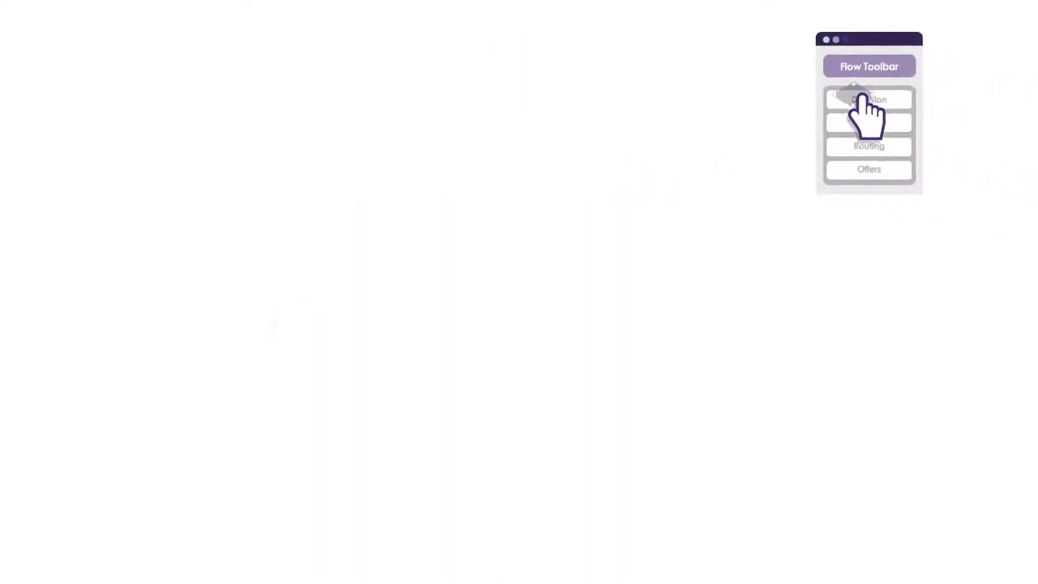
# - Add the top Flow Toolbar component to the contact flow canvas
pyautogui.click(868, 99)
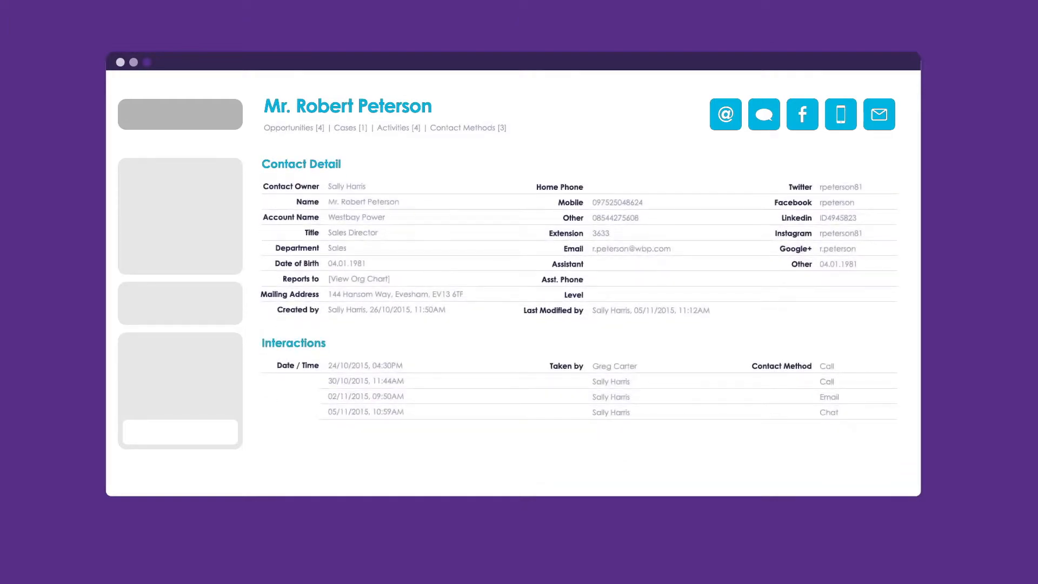
# - Switch the customer record from Contact Detail to the Timeline and Method view
pyautogui.click(763, 113)
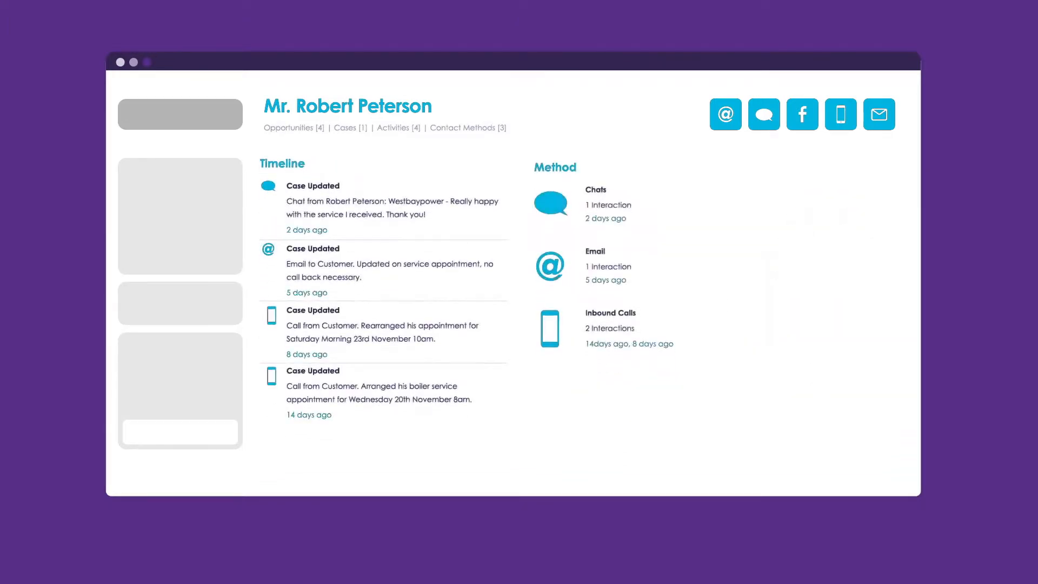